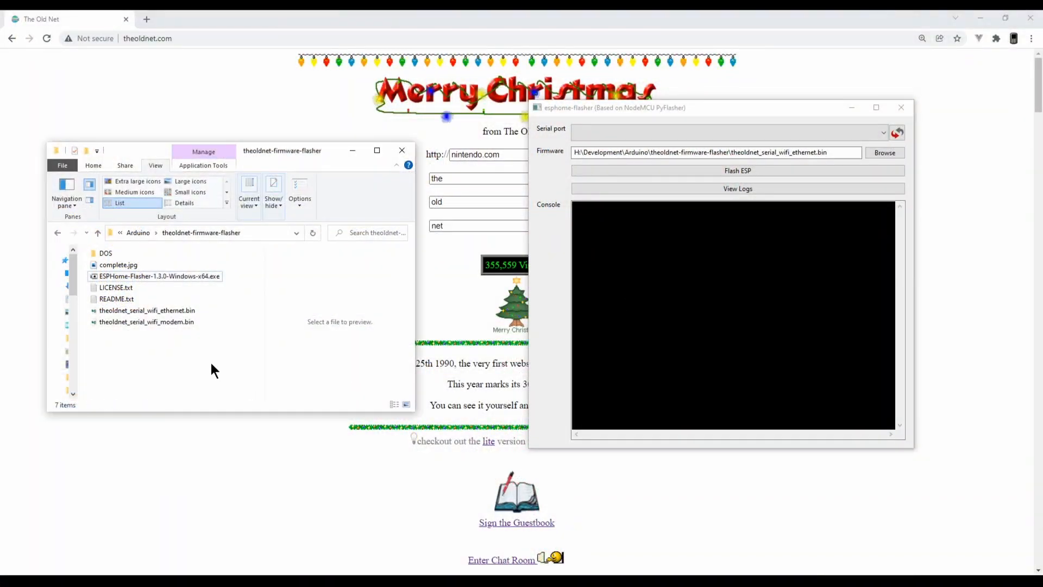
- Flash theoldnet_serial_wifi_ethernet.bin to the ESP8266 on serial port COM6
left_click(160, 276)
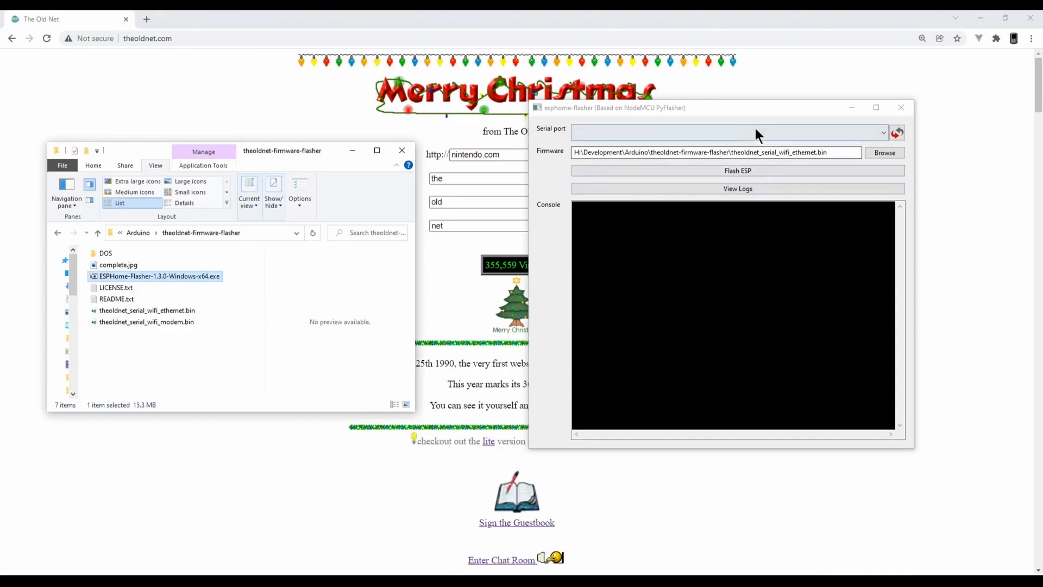
left_click(725, 130)
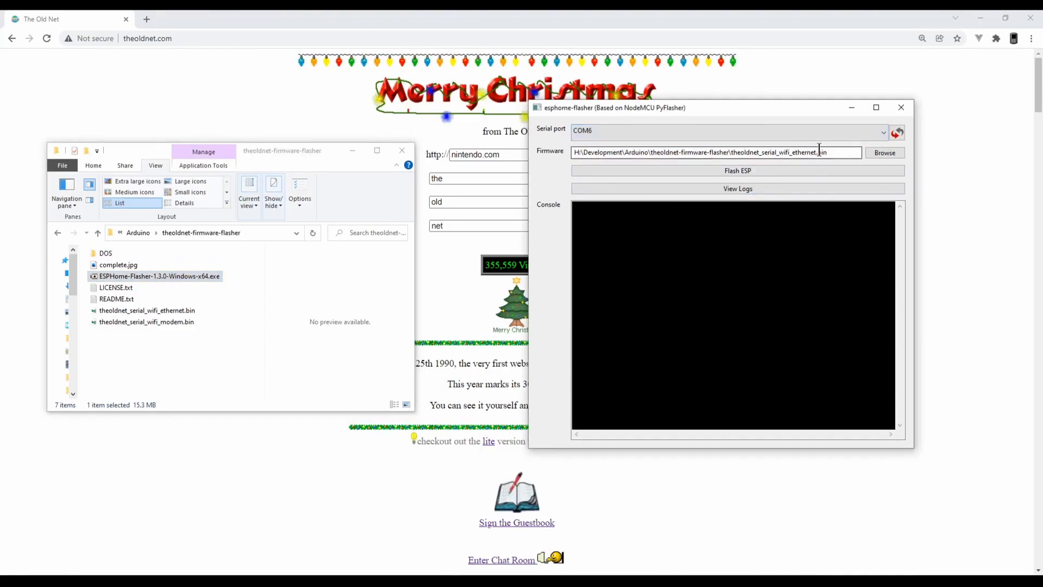
double_click(784, 152)
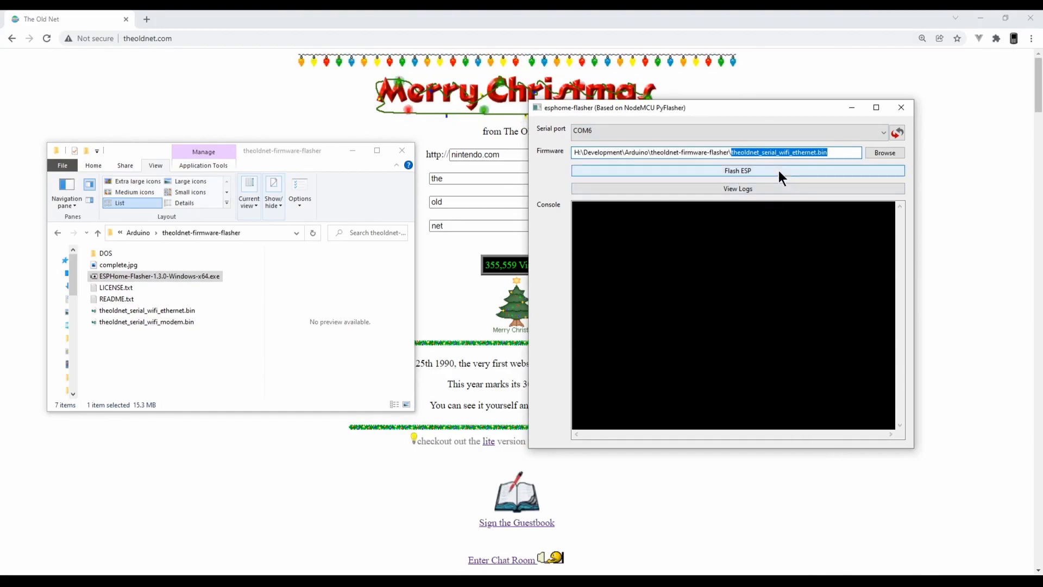
left_click(737, 171)
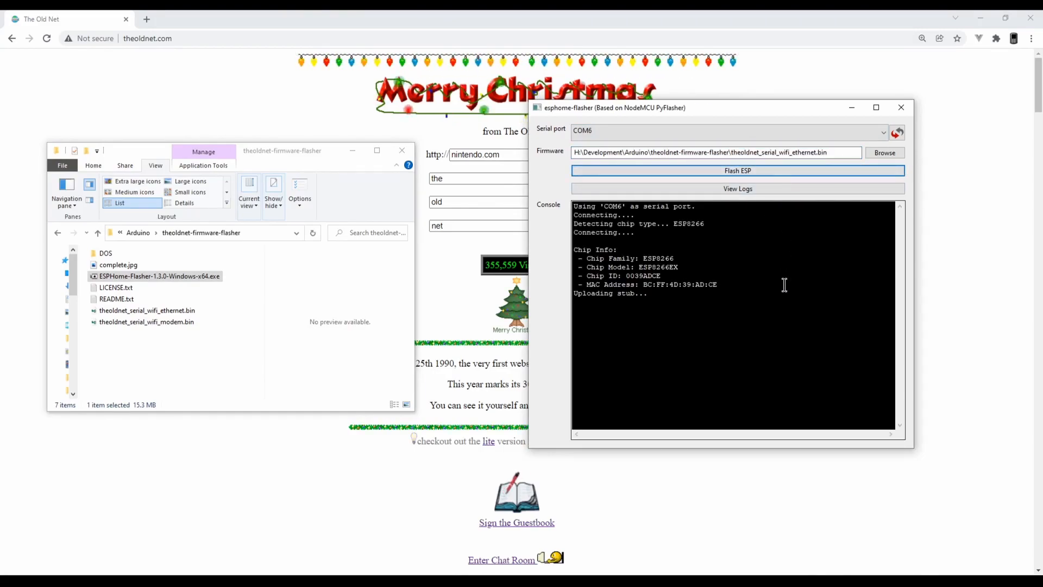